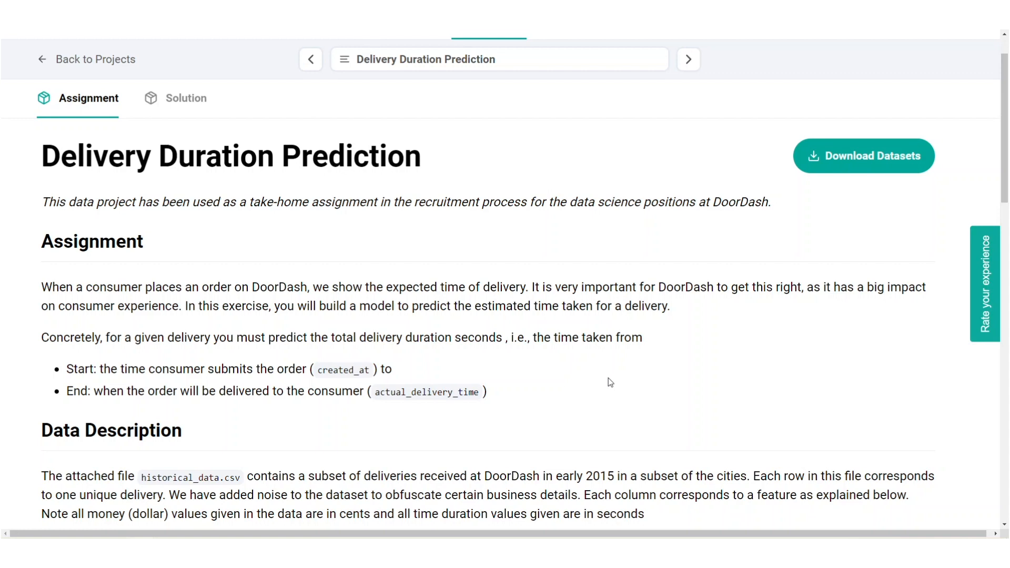
Step: Read through the Delivery Duration Prediction assignment before moving to the historical_data spreadsheet
double_click(416, 338)
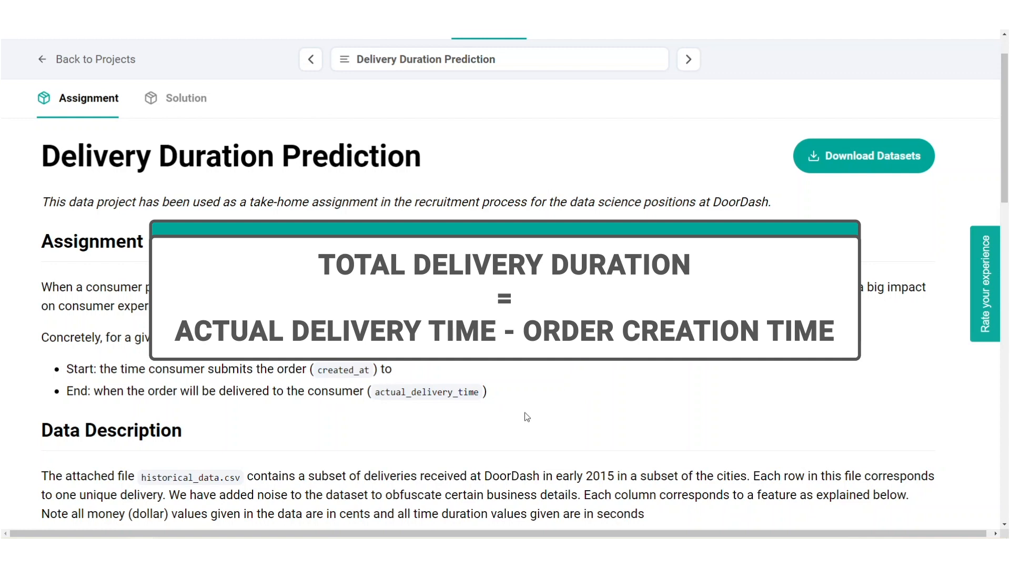
scroll(down, 3)
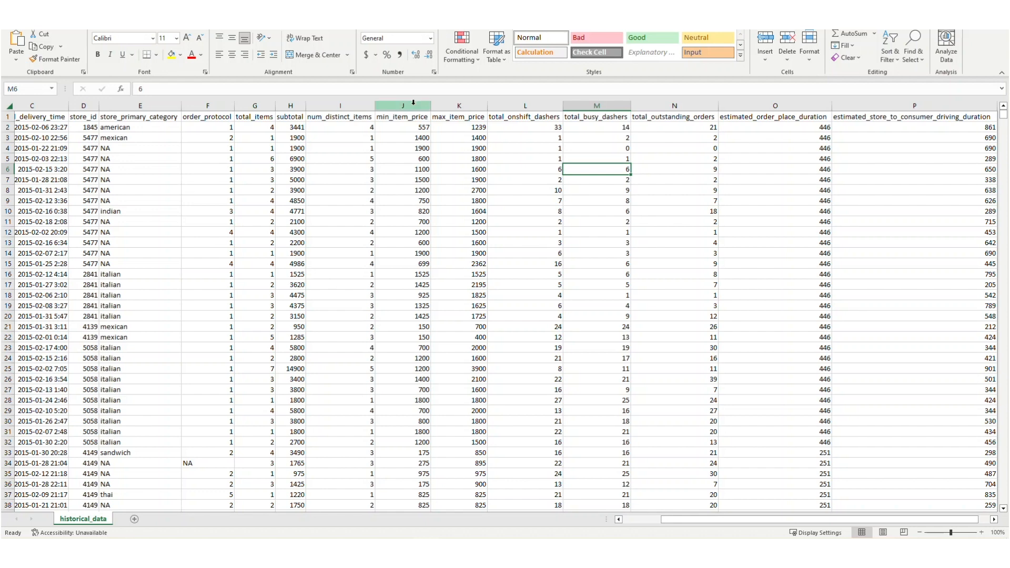
Step: Select the min_item_price and max_item_price columns (J and K), then return to the StrataScratch page
drag(400, 105, 457, 105)
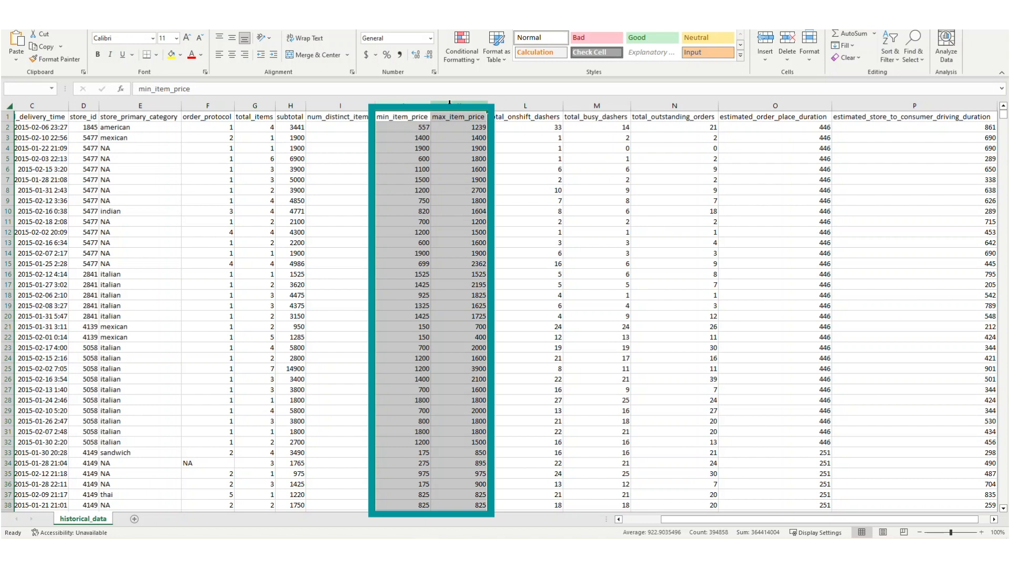
click(775, 105)
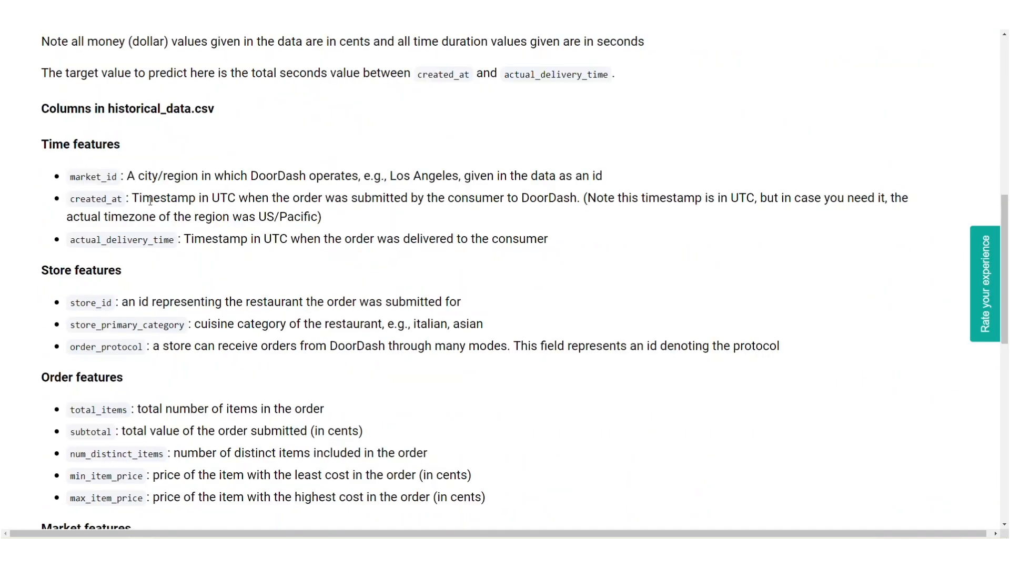
Step: Scroll through the historical_data.csv column descriptions for time, store, order and market features
scroll(down, 3)
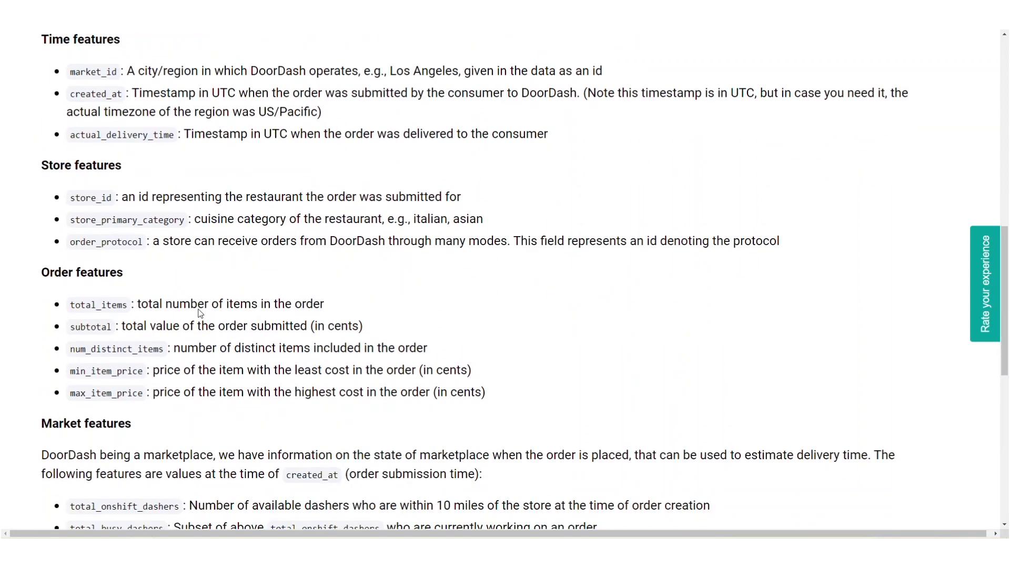
drag(69, 296, 435, 355)
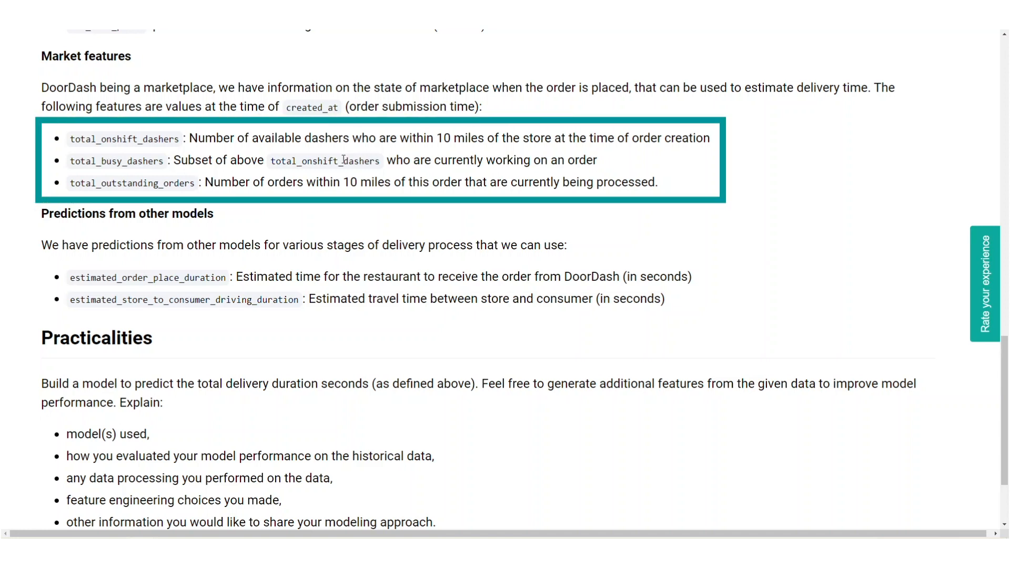
scroll(down, 3)
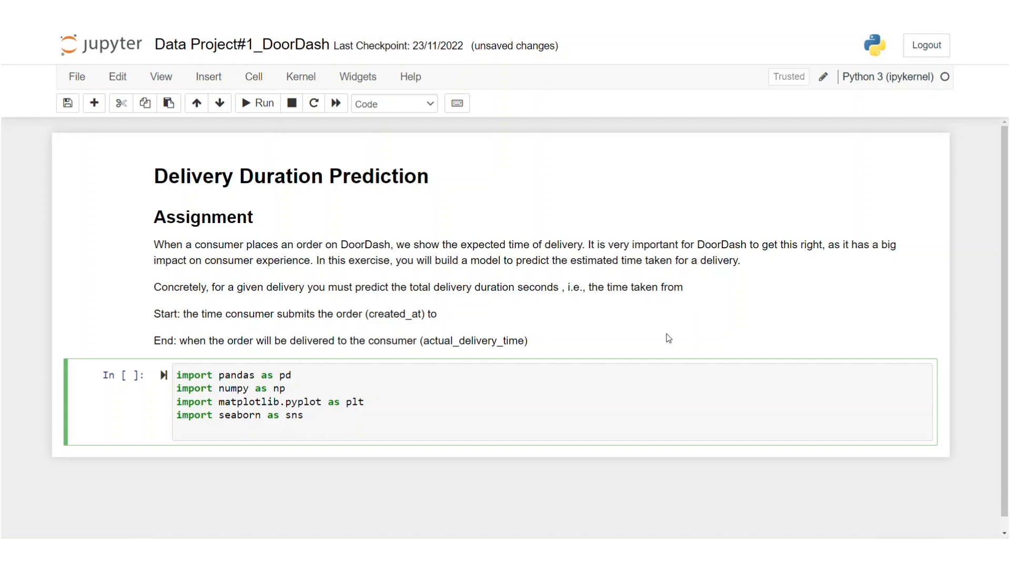
Step: Run the library imports, load historical_data.csv with pd.read_csv and show its head()
click(257, 103)
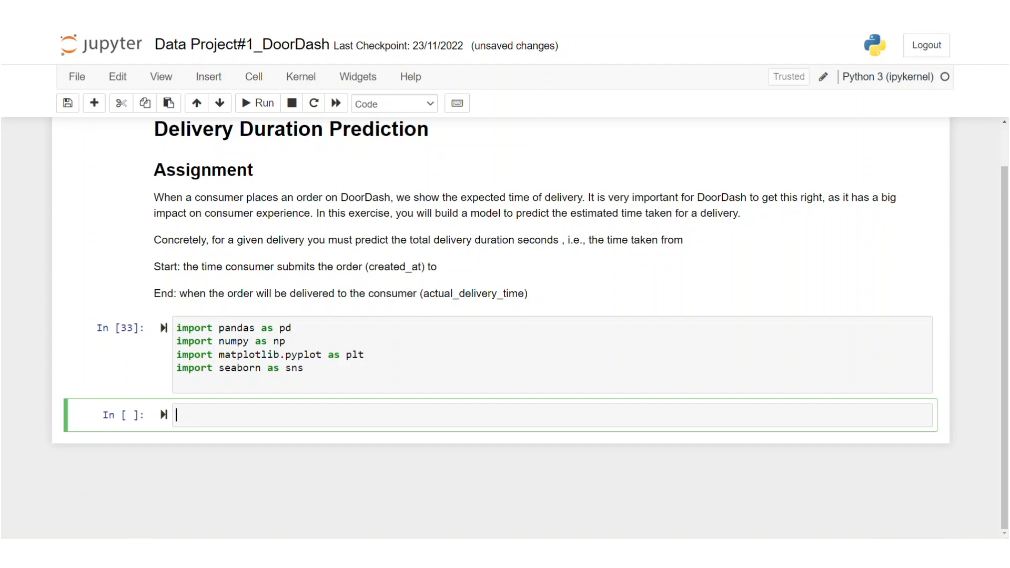
text(# read data)
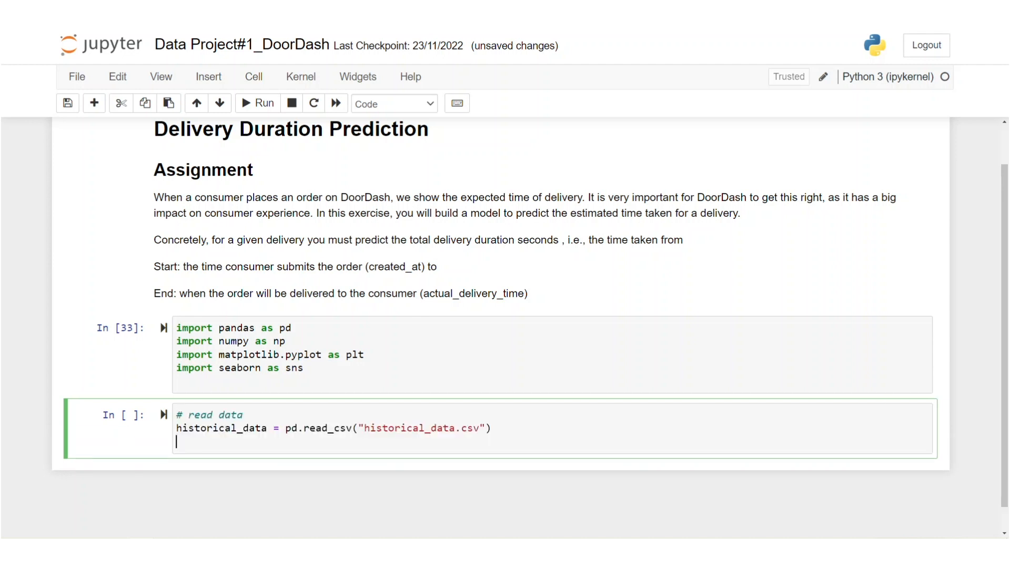
text(historical_data.head())
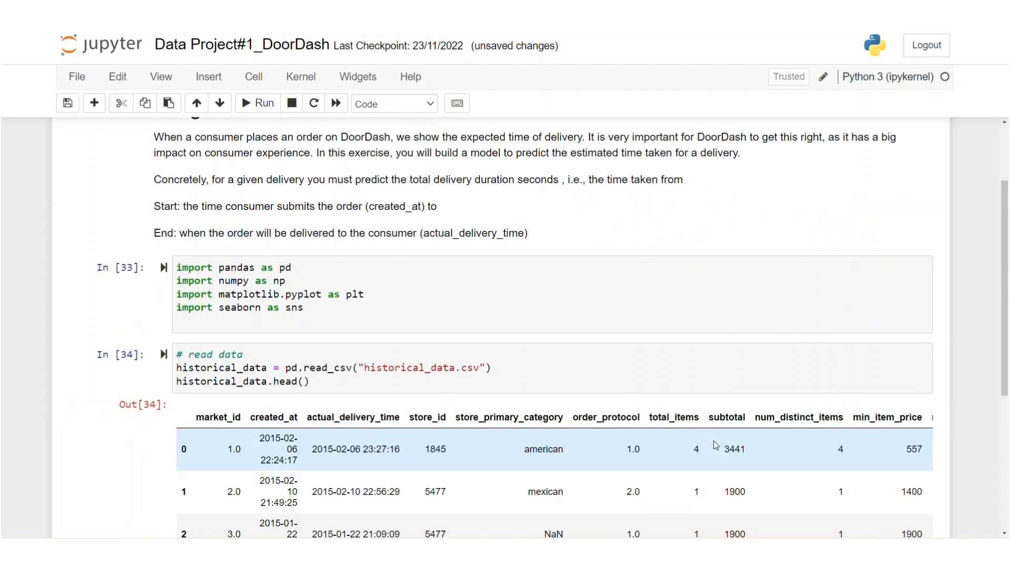
scroll(down, 3)
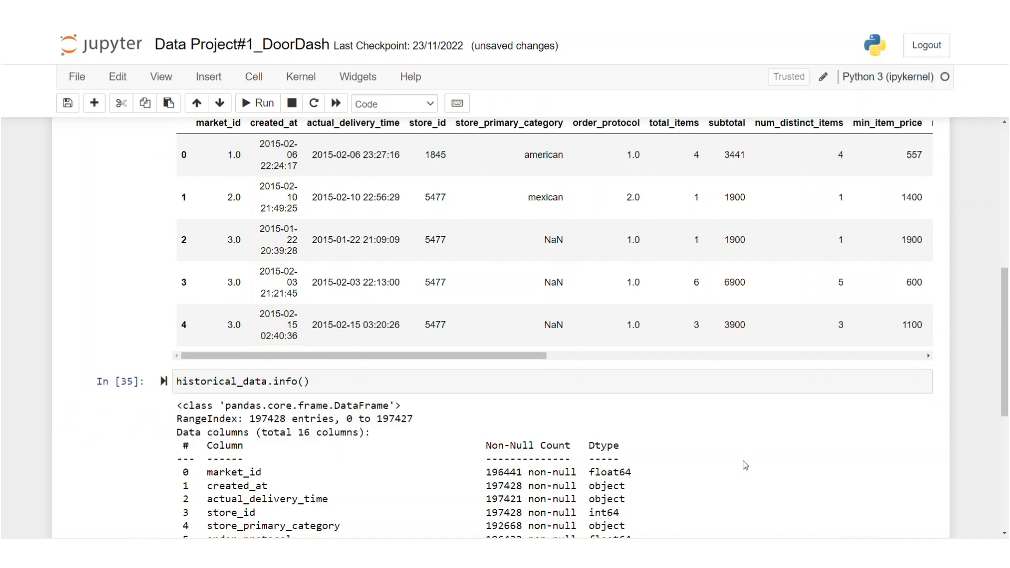
Step: Show historical_data.info(): 197,428 rows across 16 columns
scroll(down, 3)
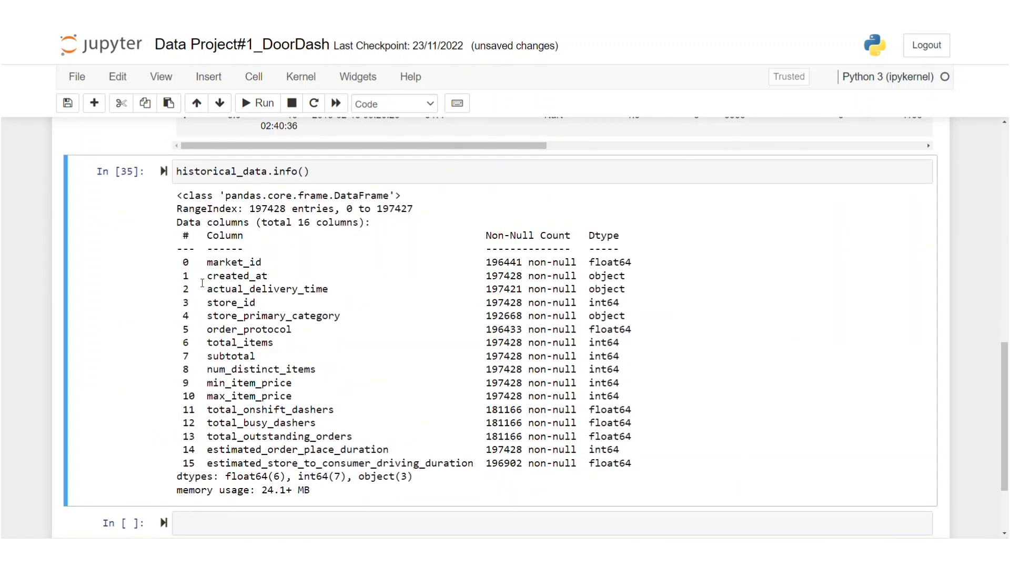
drag(200, 275, 322, 289)
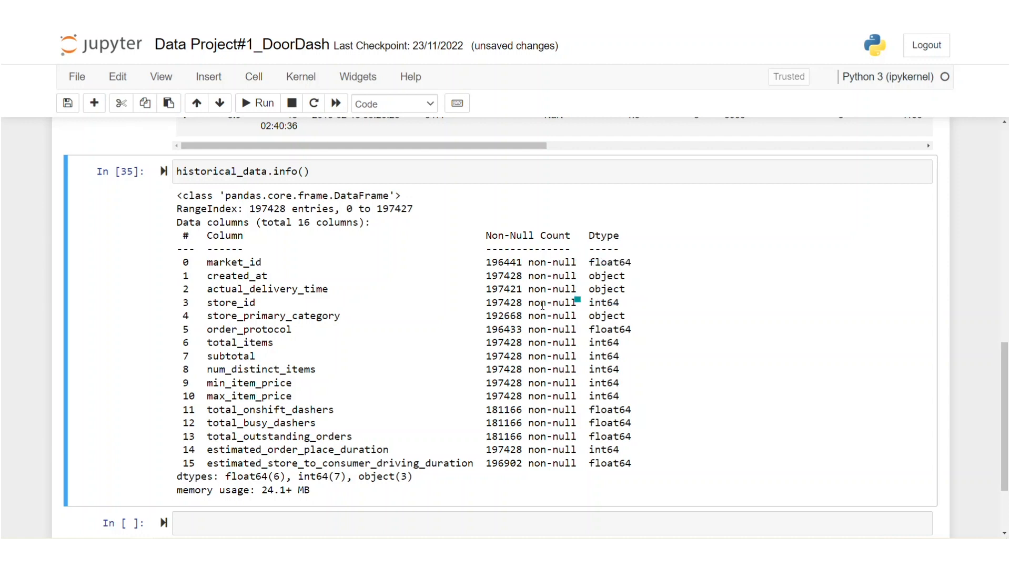
scroll(down, 3)
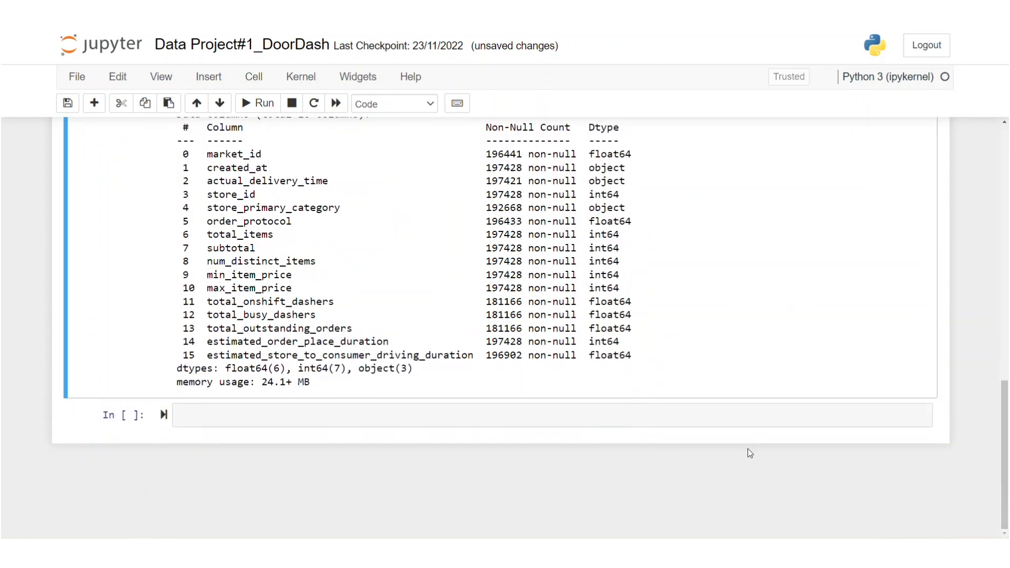
Step: Convert created_at and actual_delivery_time to datetime and derive actual_total_delivery_duration from their difference
text(historical_data["created_at"] = pd.to_datetime(historical_data['created_at']))
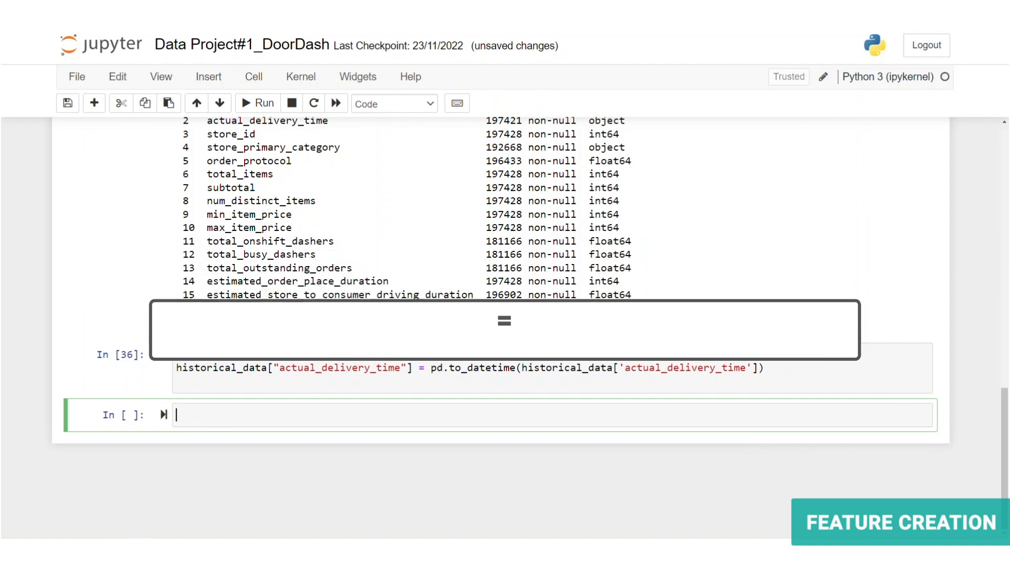
text(historical_data["created_at"] = pd.to_datetime(historical_data['created_at']))
text(from datetime import datetime)
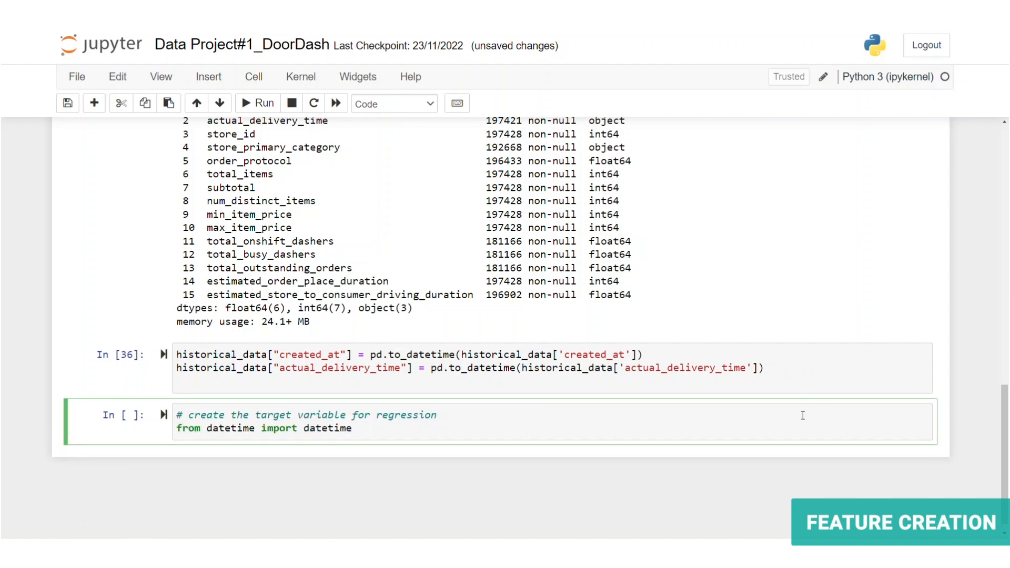
text(historical_data["actual_total_delivery_duration"] = (historical_data["actual_delivery_time"] - historical_data["created_at"]))
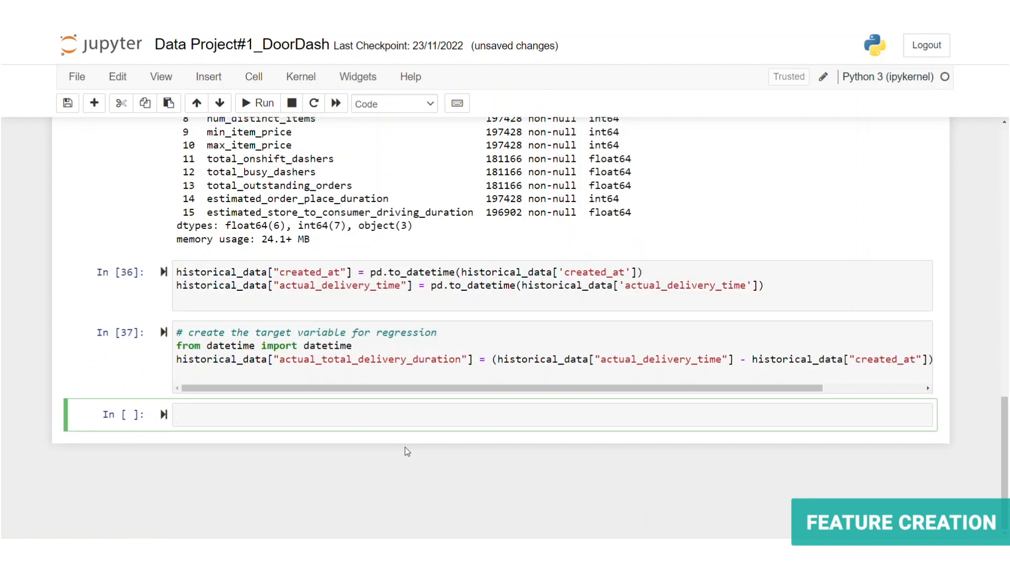
mouse_move(416, 451)
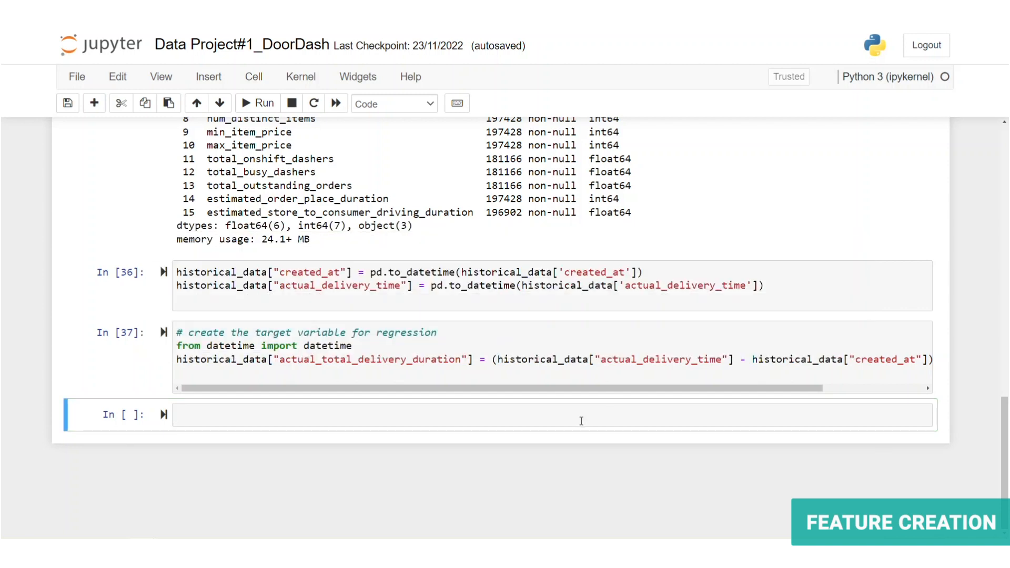
text(historical_data["busy_dashers_ratio"] = historical_data["total_busy_dashers"] / historical_data["total_onshift_dashers"])
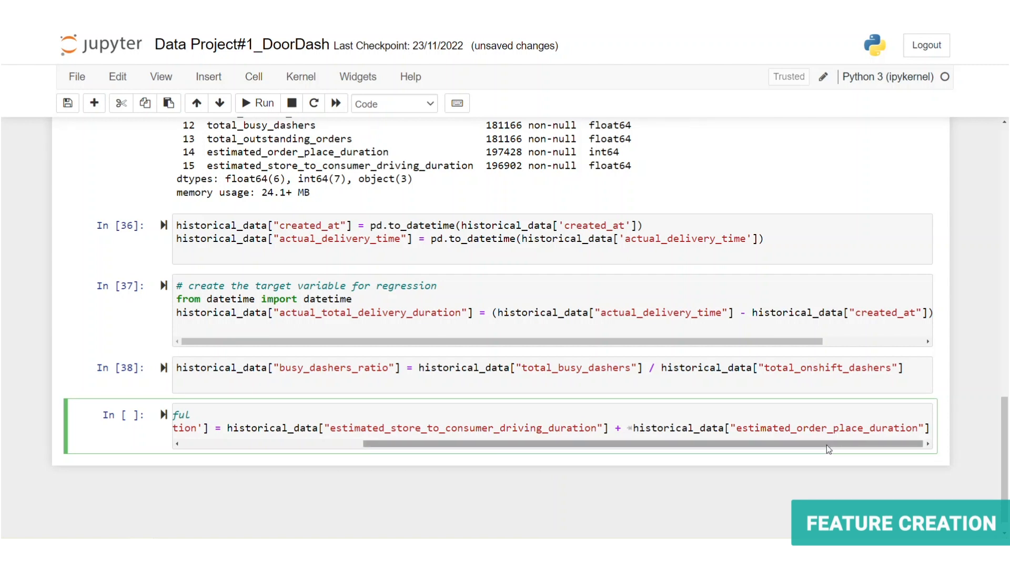
Step: Run the estimated_non_prep_duration cell summing driving and order-place duration estimates
click(263, 103)
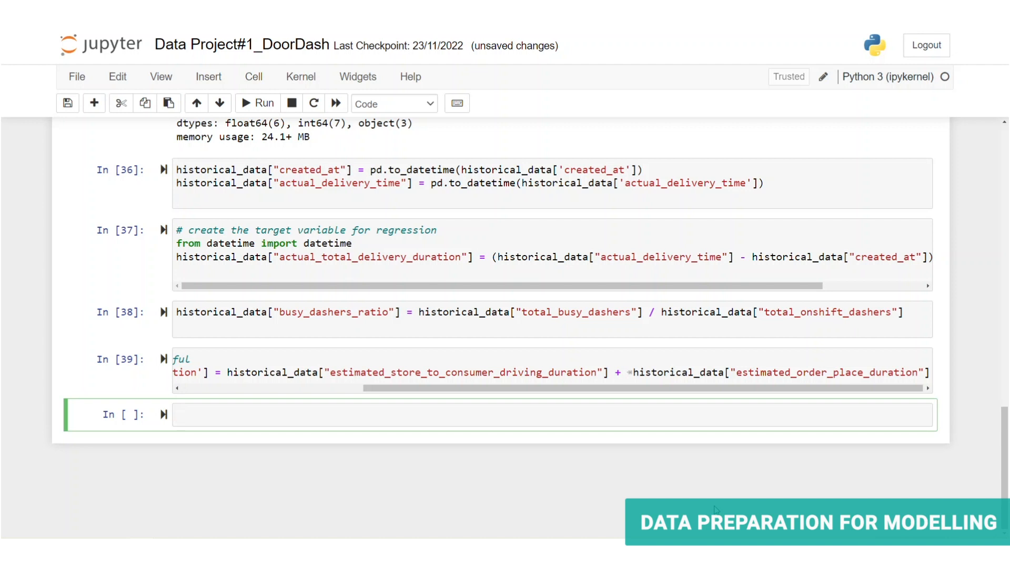
Step: Add an '# check ids and decide whether to encode or not' cell with nunique() counts for market_id, store_id and order_protocol
click(258, 414)
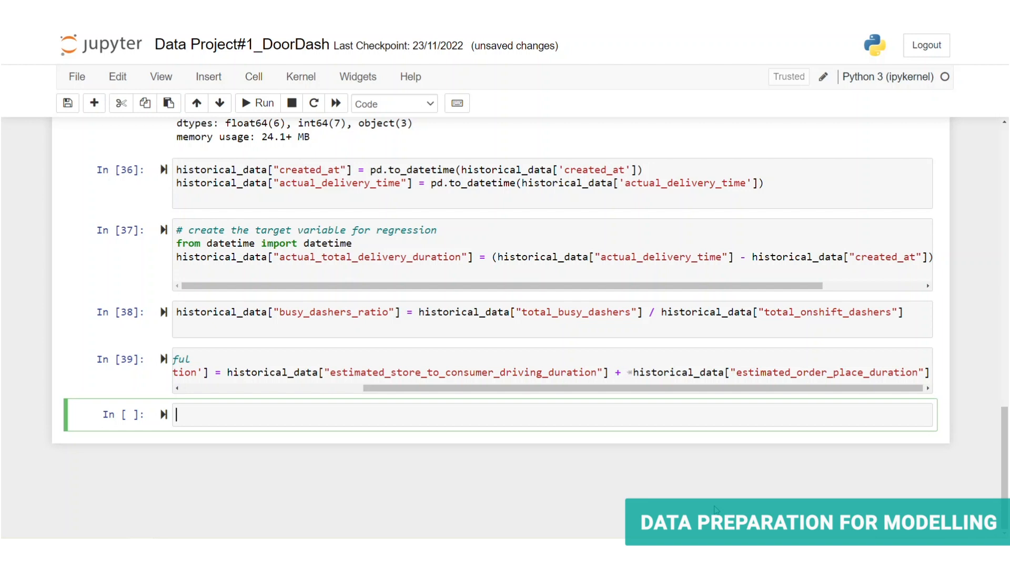
text(# check ids and decide whether to encode or not)
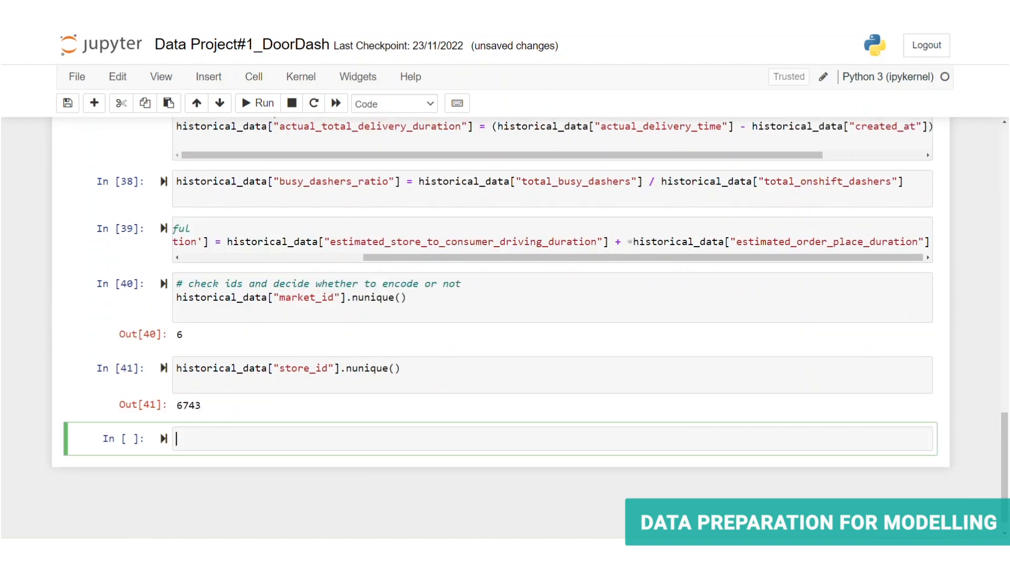
text(historical_data["or"].nunique())
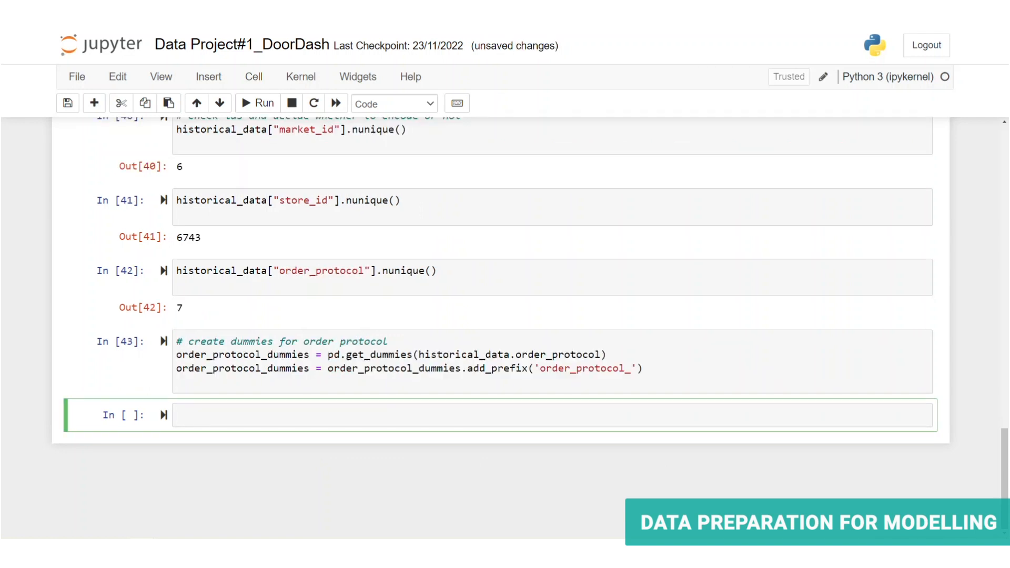
Step: Preview order_protocol_dummies.head() and start the store category mode dictionary comment for filling null rows
text(order_protocol_dummies.head())
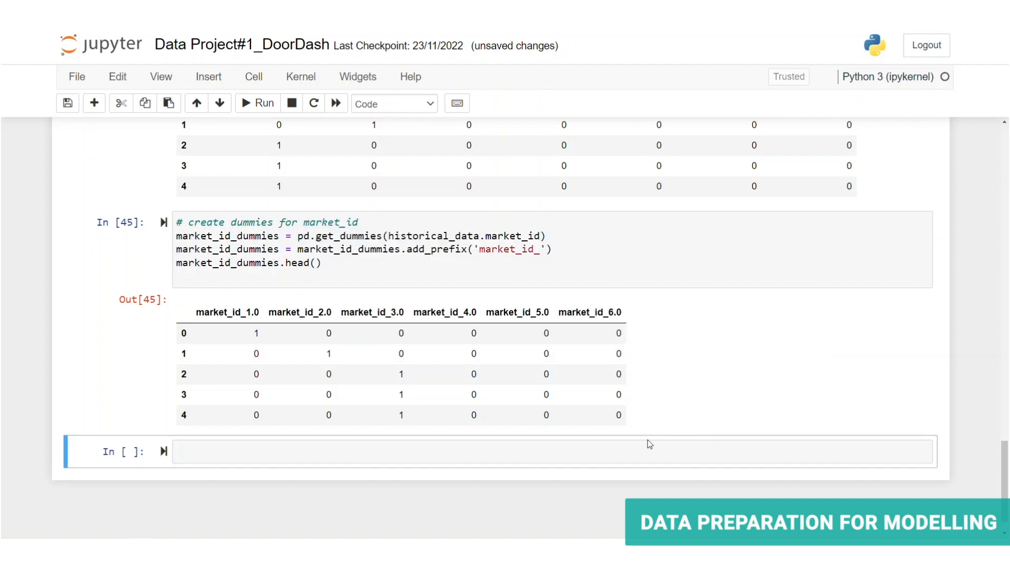
text(# create dictionary with most repeated categories of each store to fill null rows where it is possible)
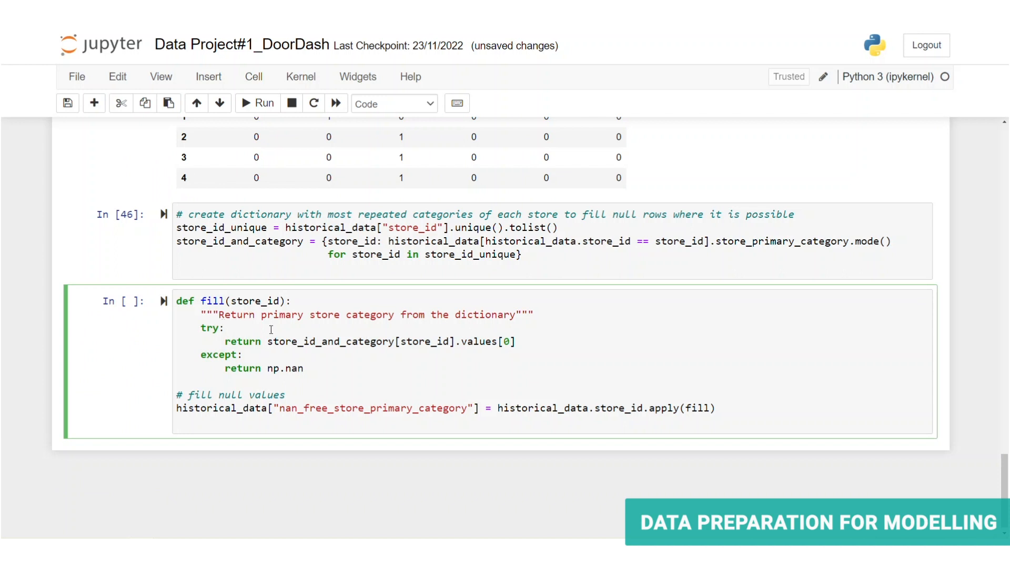
mouse_move(430, 365)
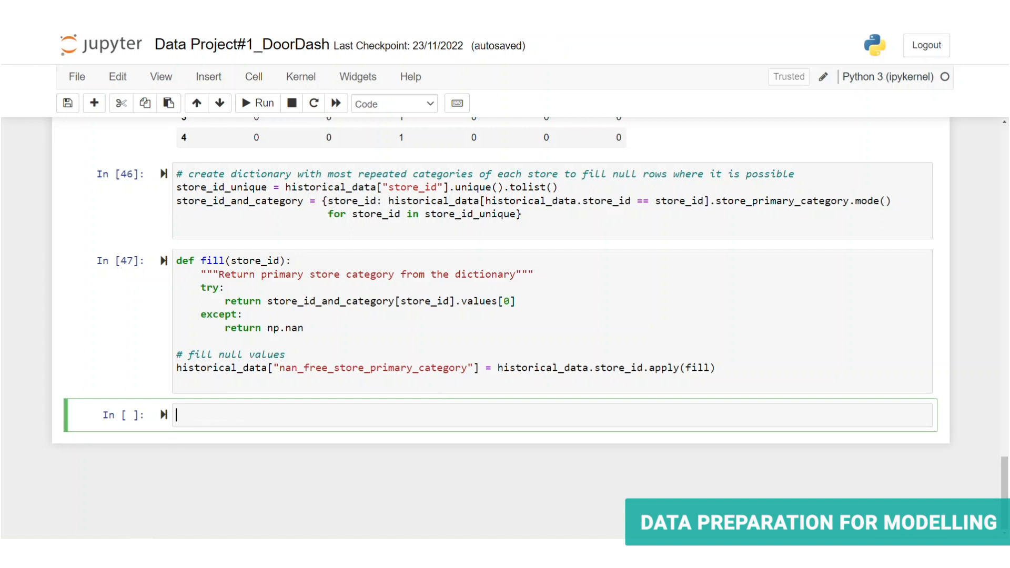
Step: Run the store category dummies and train_df cells, concatenating the three dummy frames on axis=1
click(67, 103)
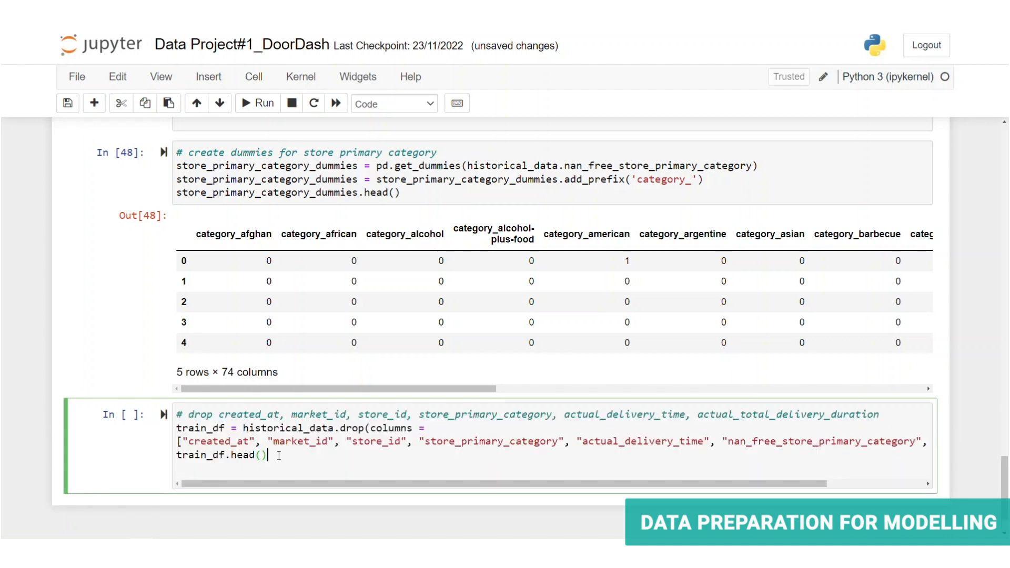
click(263, 103)
text(train_df = pd.concat([train_df, order_protocol_dummies, market_id_dummies, store_primary_category_dummies], axis=1))
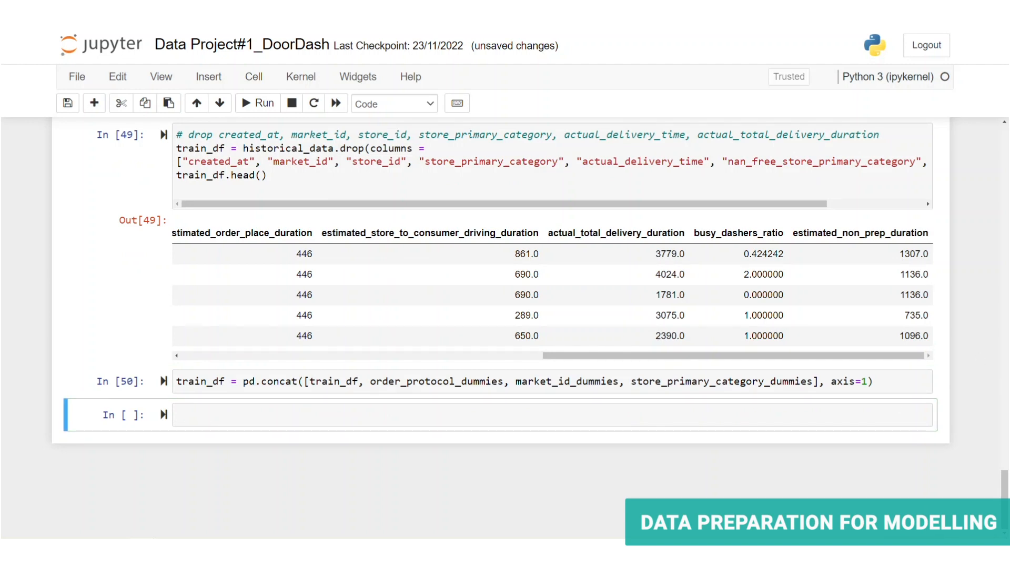
Step: Cast train_df to float32 and preview 5 rows × 100 columns
click(257, 103)
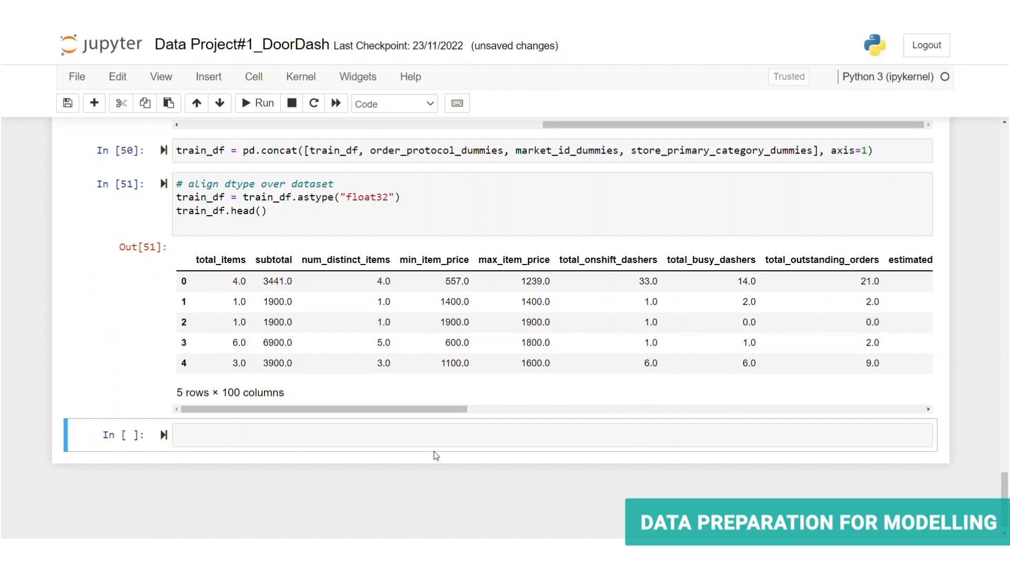
Step: Describe train_df (8 × 100) and busy_dashers_ratio, revealing NaN mean and infinite min/max
text(train_df.describe())
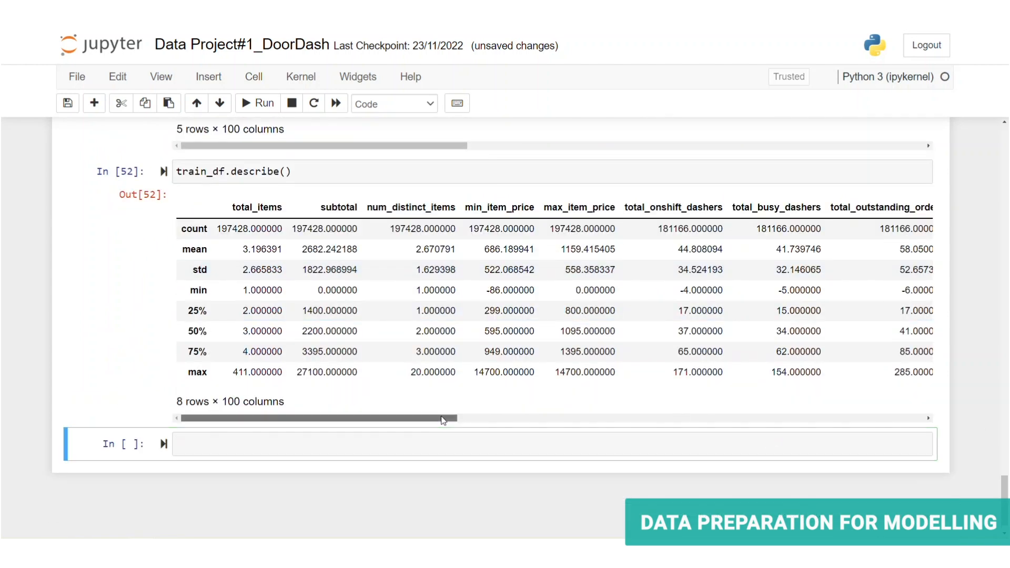
drag(440, 417, 480, 417)
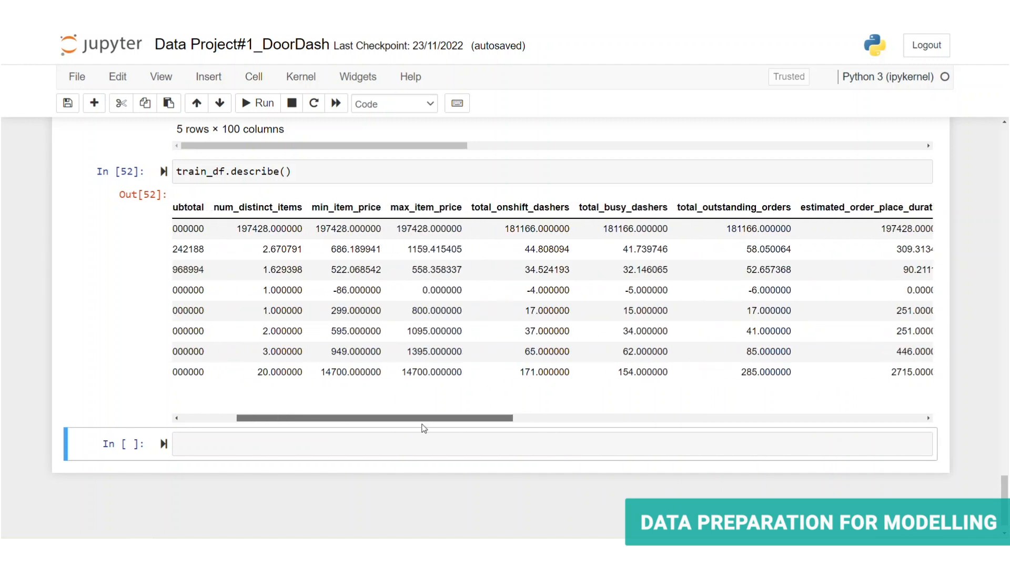
text(train_df["busy_dashers_ratio"].describe())
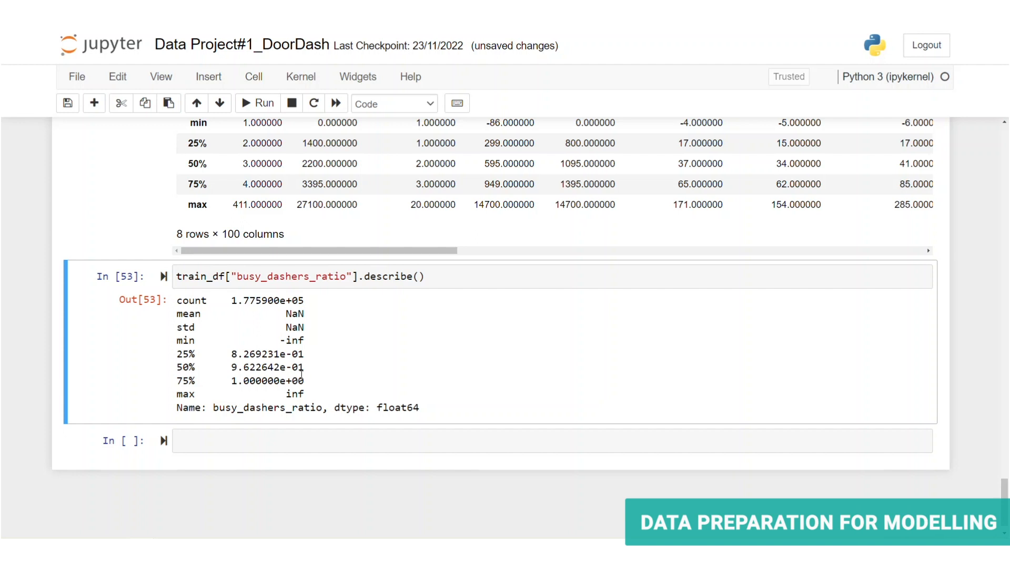
Step: Find infinite columns with np.isfinite, replace inf with NaN, drop NaNs and check train_df.shape
text(# check infinity values with using numpy isfinite() function)
click(552, 441)
text(np.where(np.any(~np.isfinite(train_df),axis=0) == True))
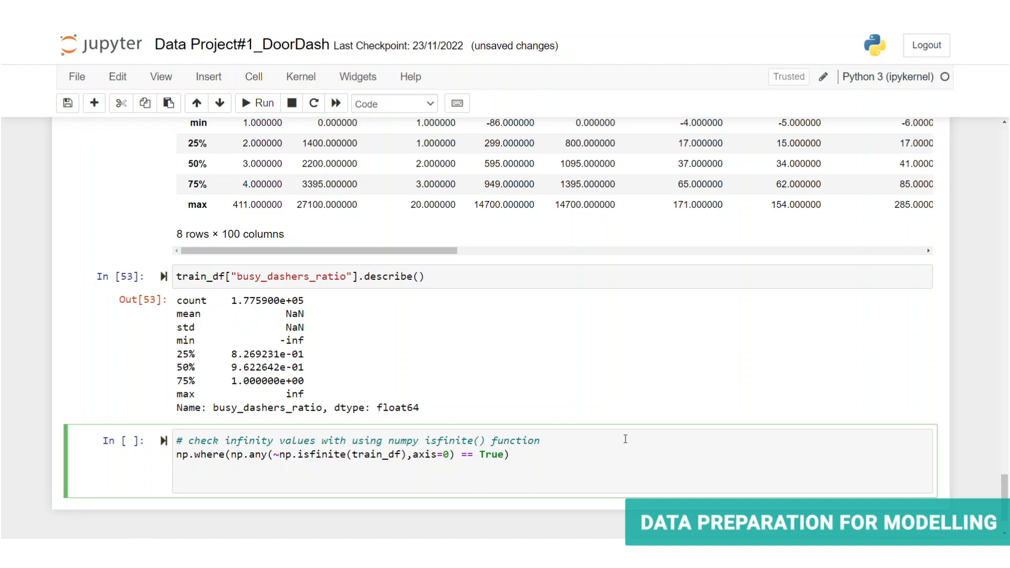
click(256, 103)
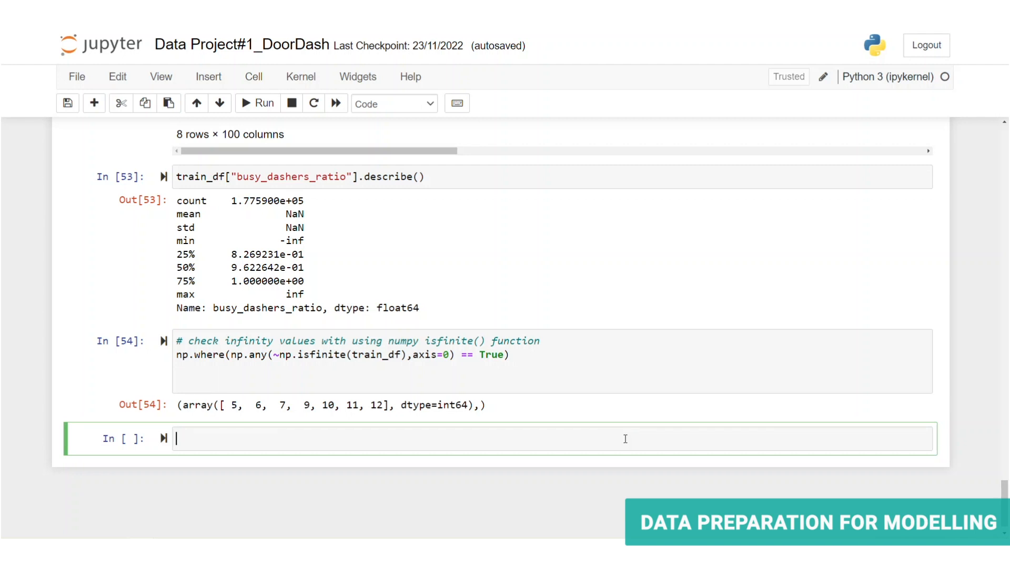
mouse_move(981, 415)
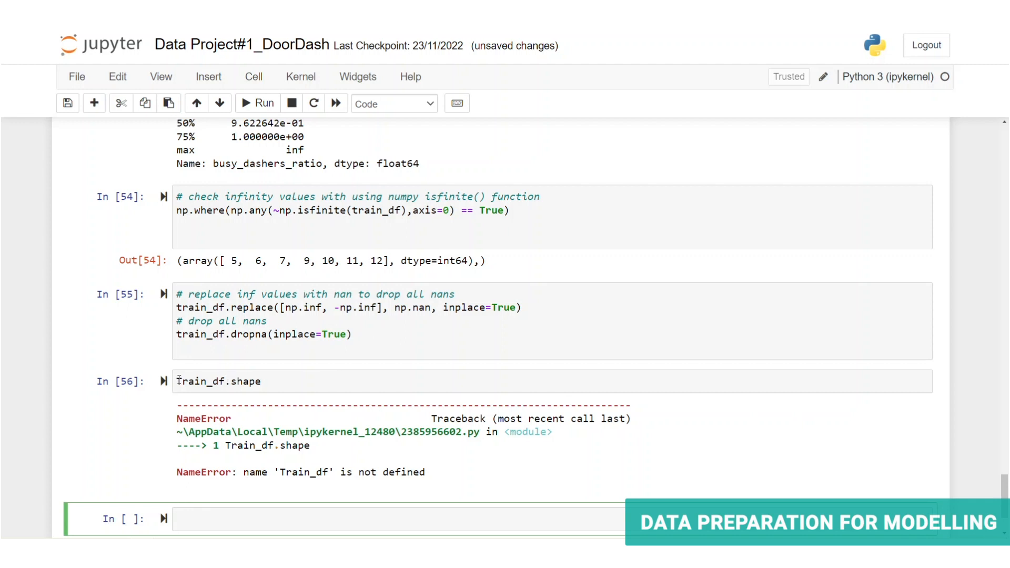
click(183, 381)
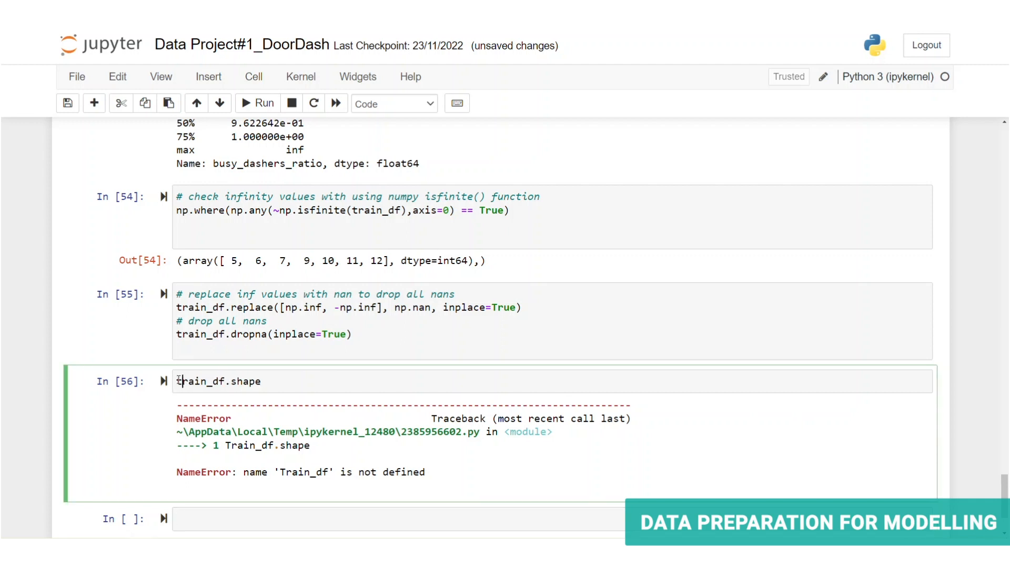